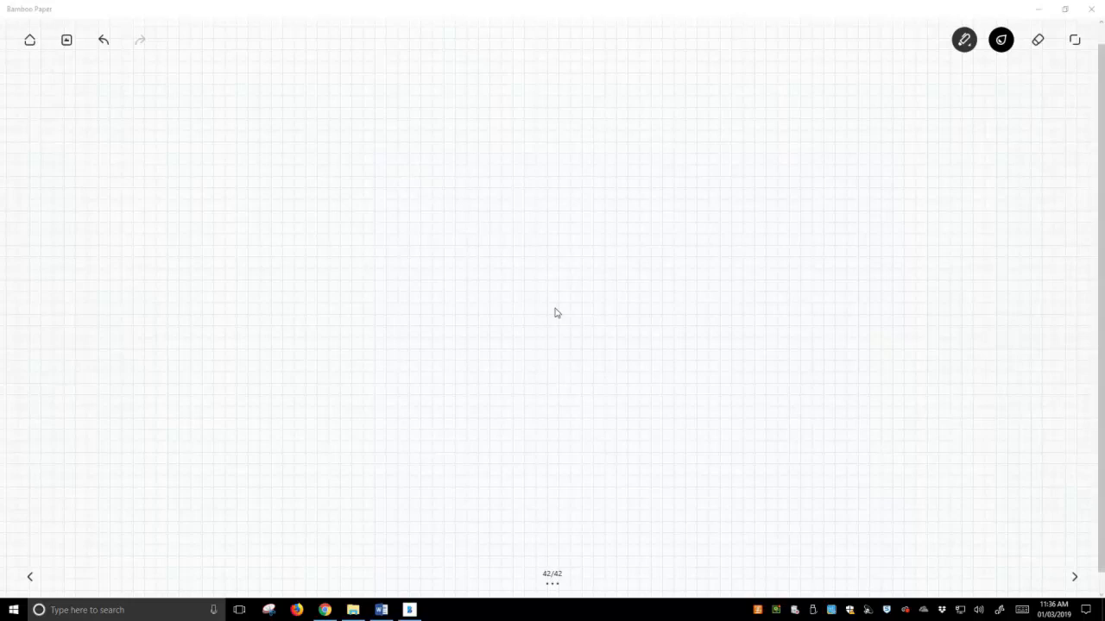
# Step: Draw benzene, an arrow labelled HNO3 above and H2SO4 below, and a nitrobenzene ring with NO2
pyautogui.moveTo(152, 145); pyautogui.dragTo(205, 111)
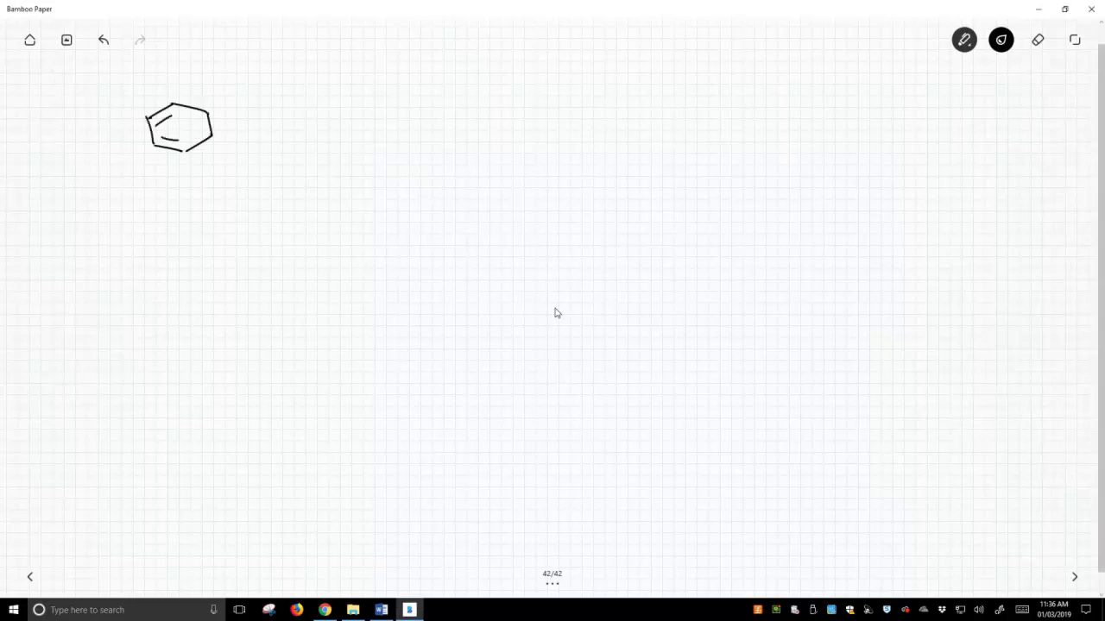
pyautogui.moveTo(256, 130); pyautogui.dragTo(330, 128)
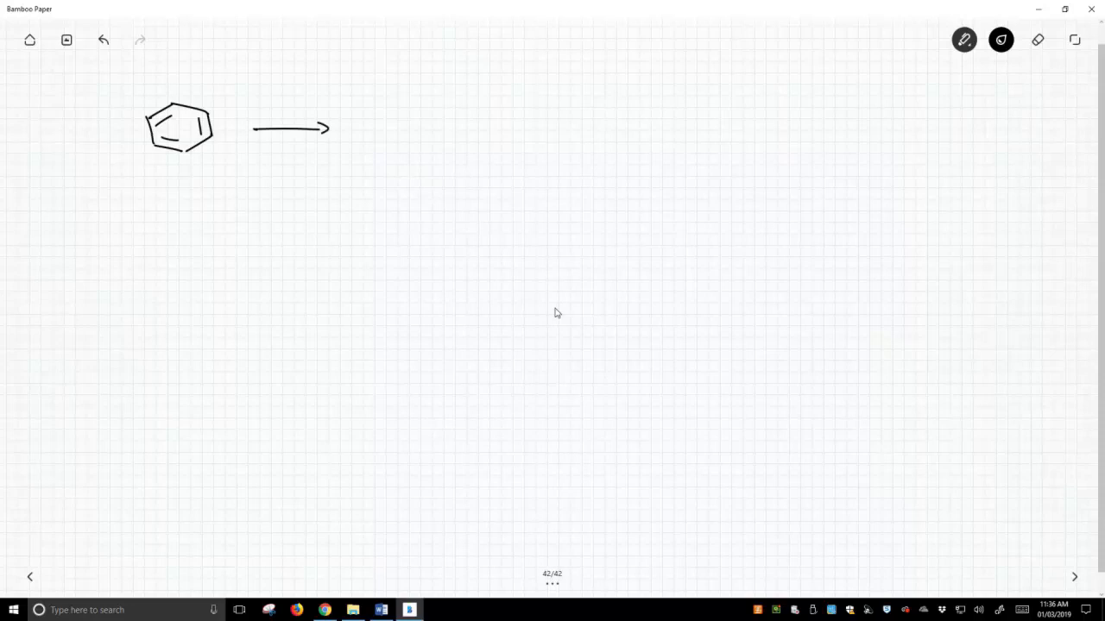
pyautogui.moveTo(252, 107); pyautogui.dragTo(280, 107)
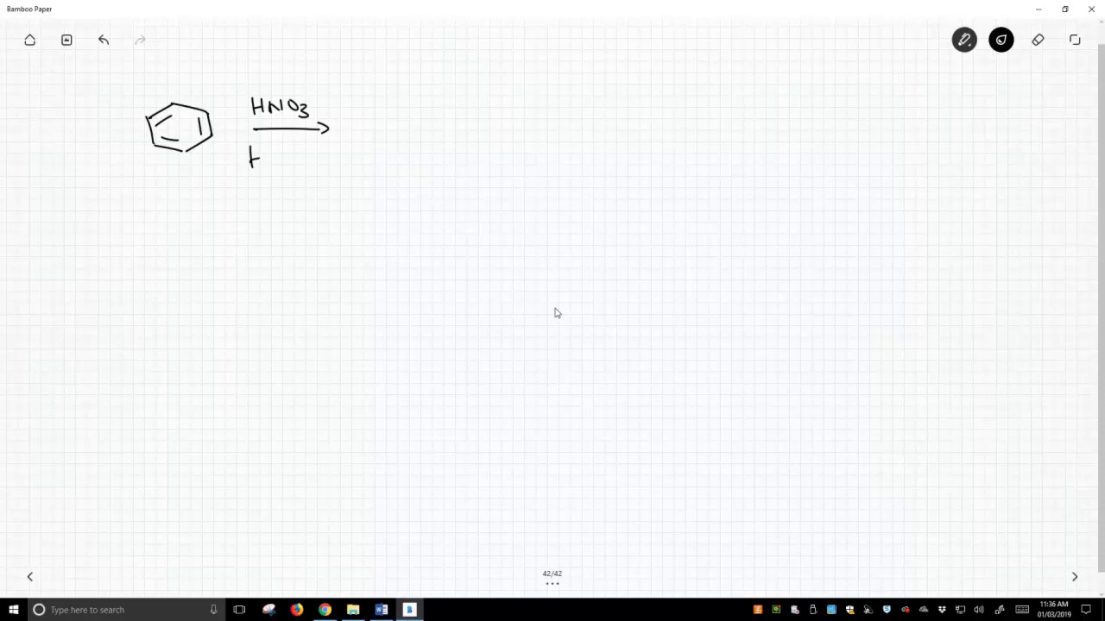
pyautogui.moveTo(259, 159); pyautogui.dragTo(297, 159)
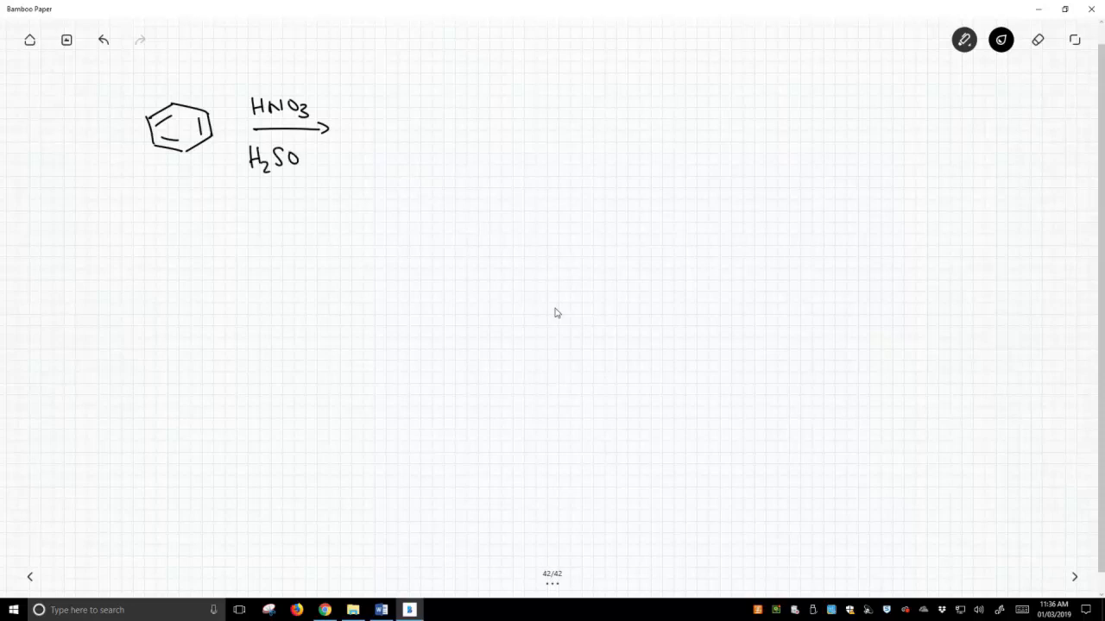
pyautogui.moveTo(307, 155); pyautogui.dragTo(315, 169)
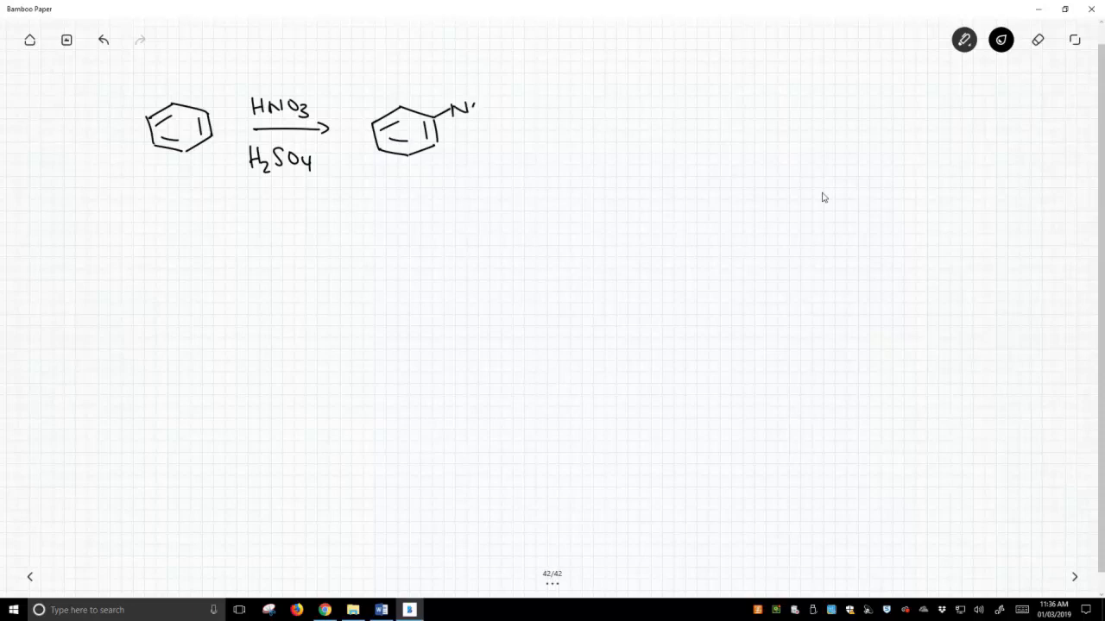
pyautogui.moveTo(473, 107); pyautogui.dragTo(492, 121)
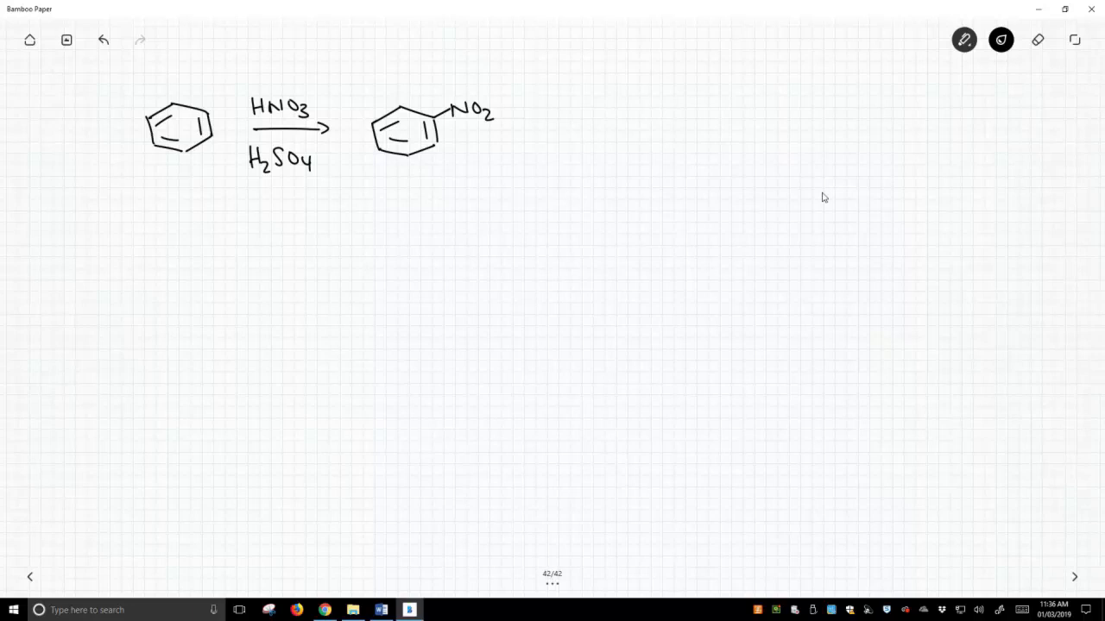
pyautogui.moveTo(839, 200)
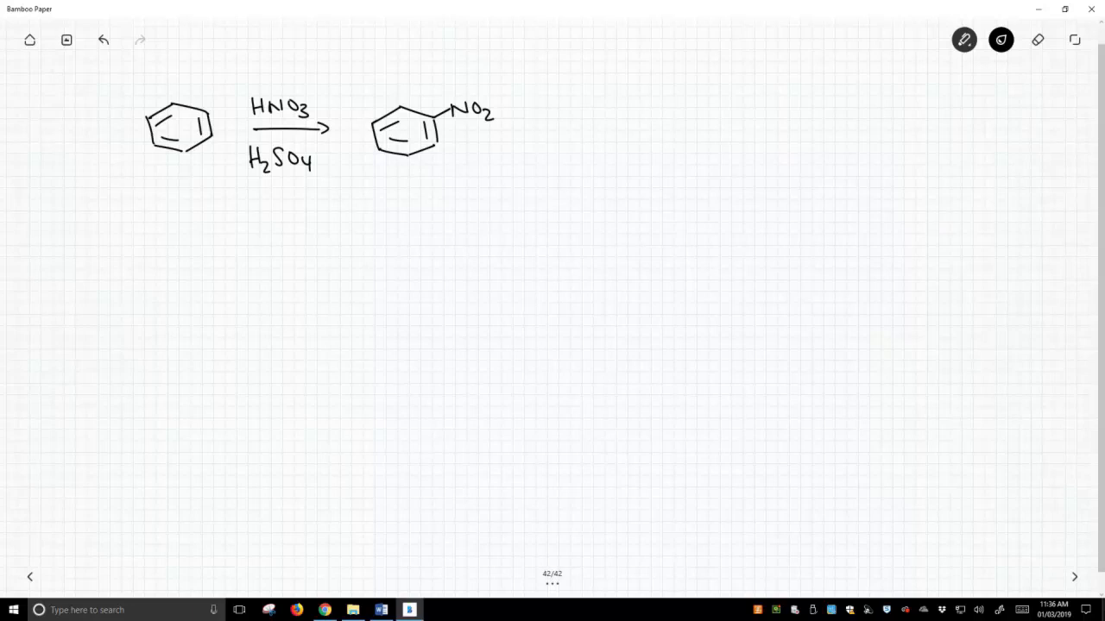
# Step: Draw a 'reduce' arrow from nitrobenzene to a ring bearing NH2 and start the name aniline
pyautogui.moveTo(537, 127); pyautogui.dragTo(607, 127)
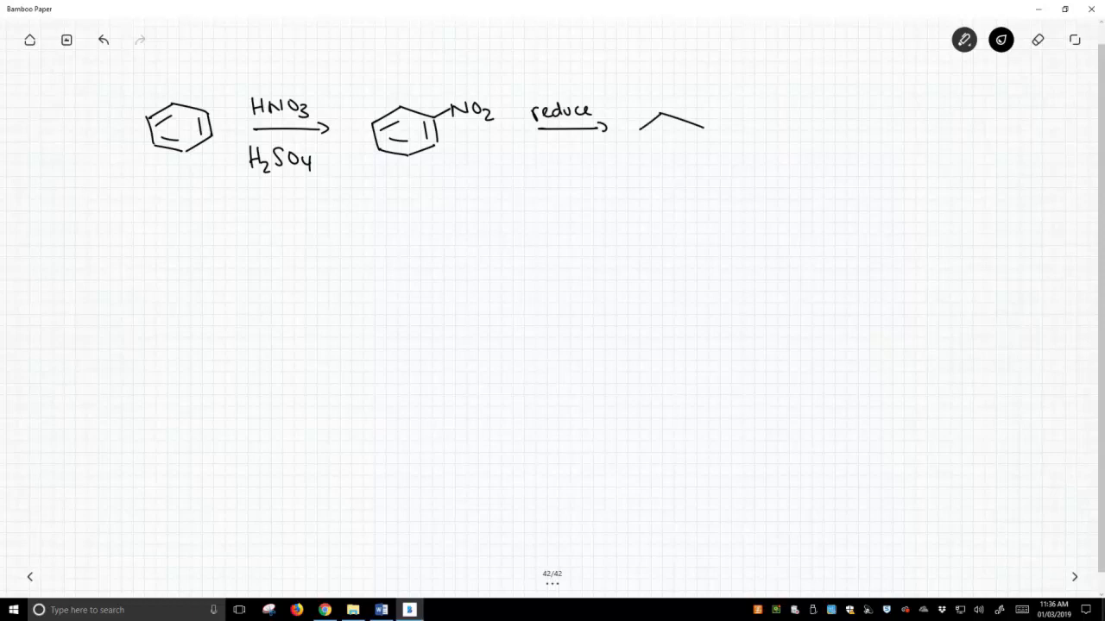
pyautogui.moveTo(639, 124); pyautogui.dragTo(704, 152)
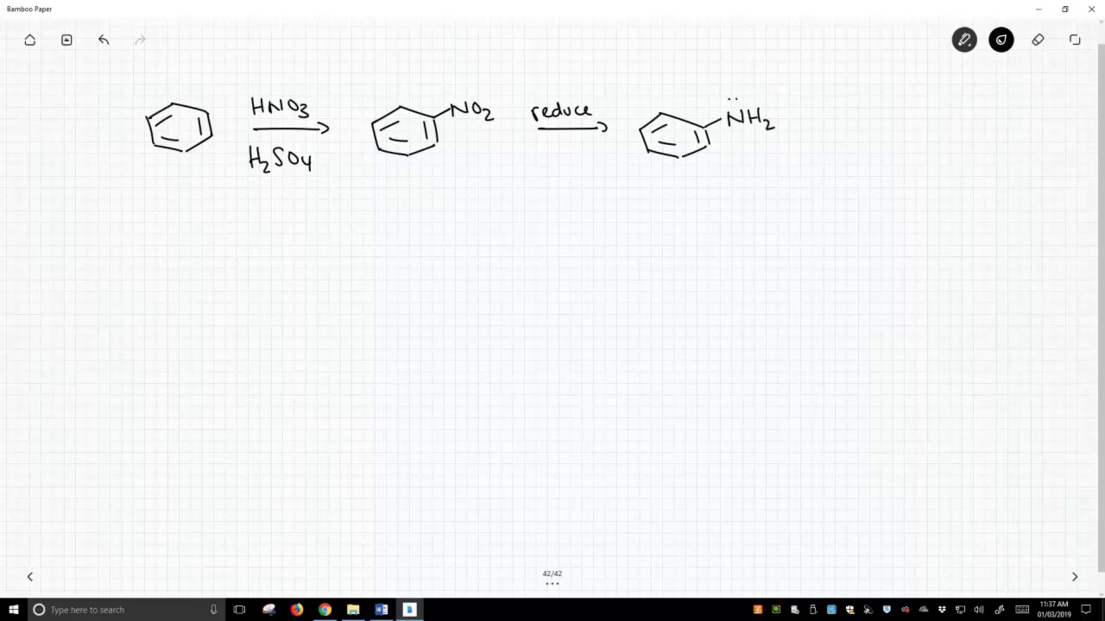
pyautogui.moveTo(646, 197); pyautogui.dragTo(654, 207)
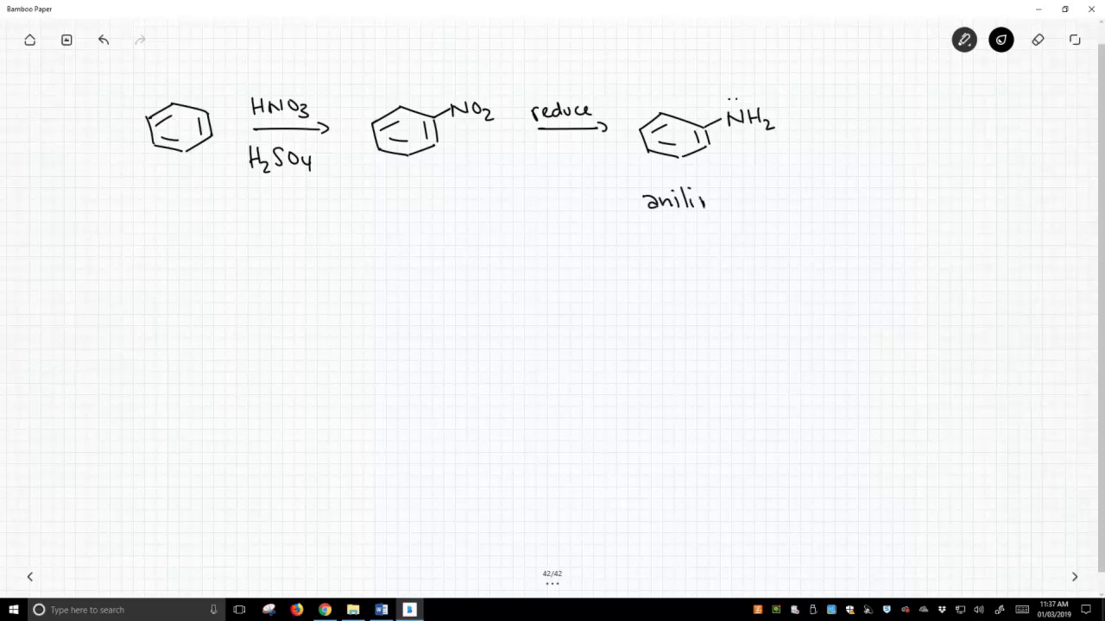
# Step: Finish 'aniline' and write the alternative name '(aminobenzene)' beneath the product
pyautogui.moveTo(708, 204); pyautogui.dragTo(630, 238)
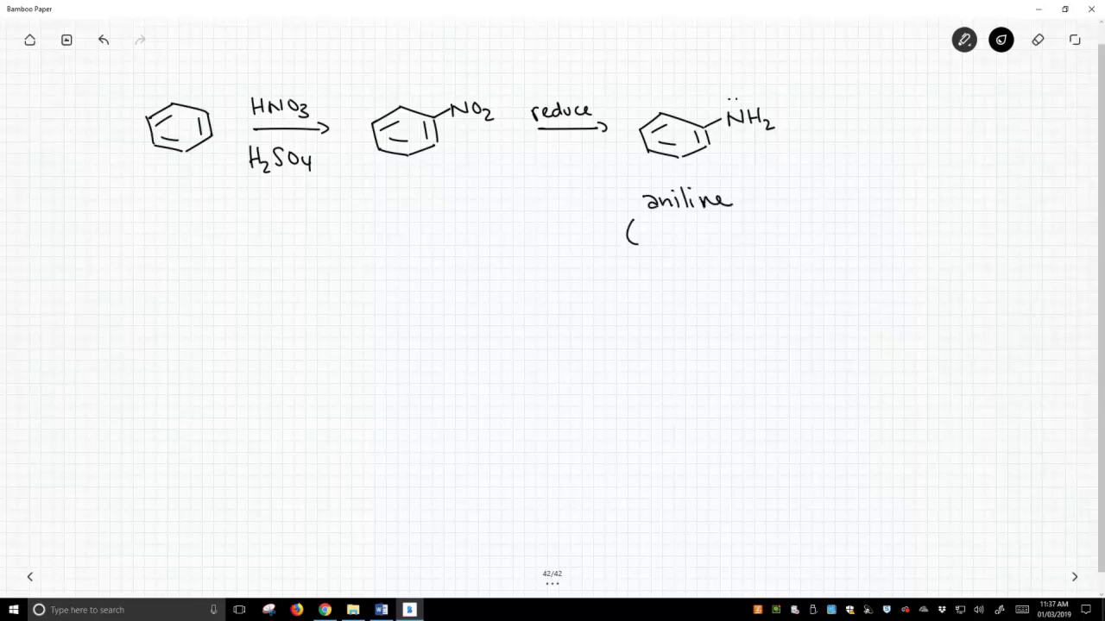
pyautogui.moveTo(630, 233); pyautogui.dragTo(699, 233)
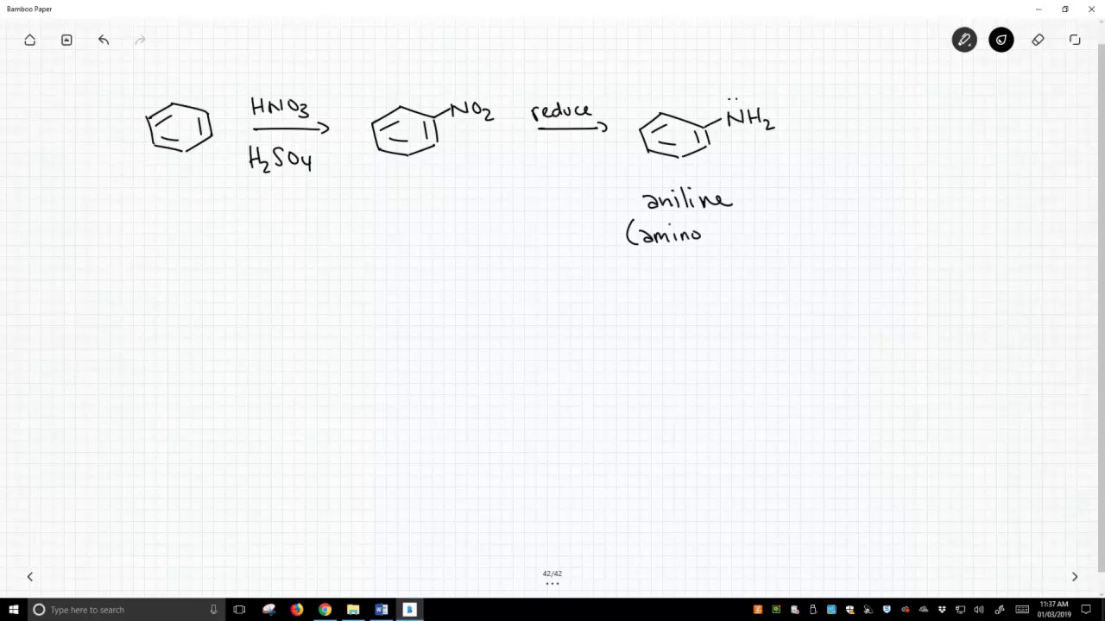
pyautogui.write('benz')
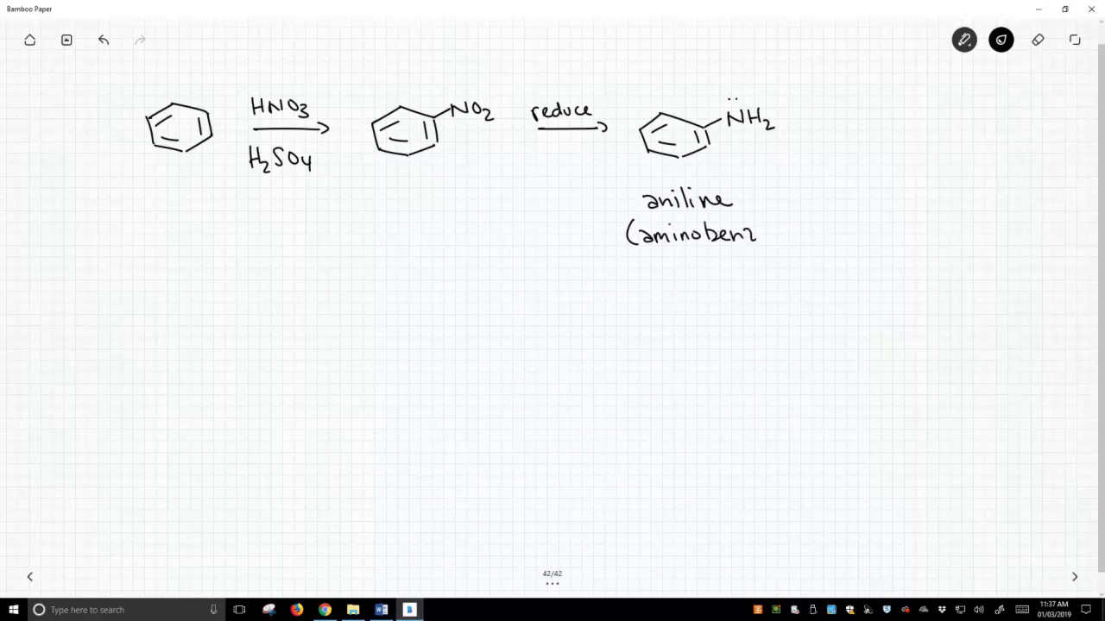
pyautogui.moveTo(756, 233); pyautogui.dragTo(807, 228)
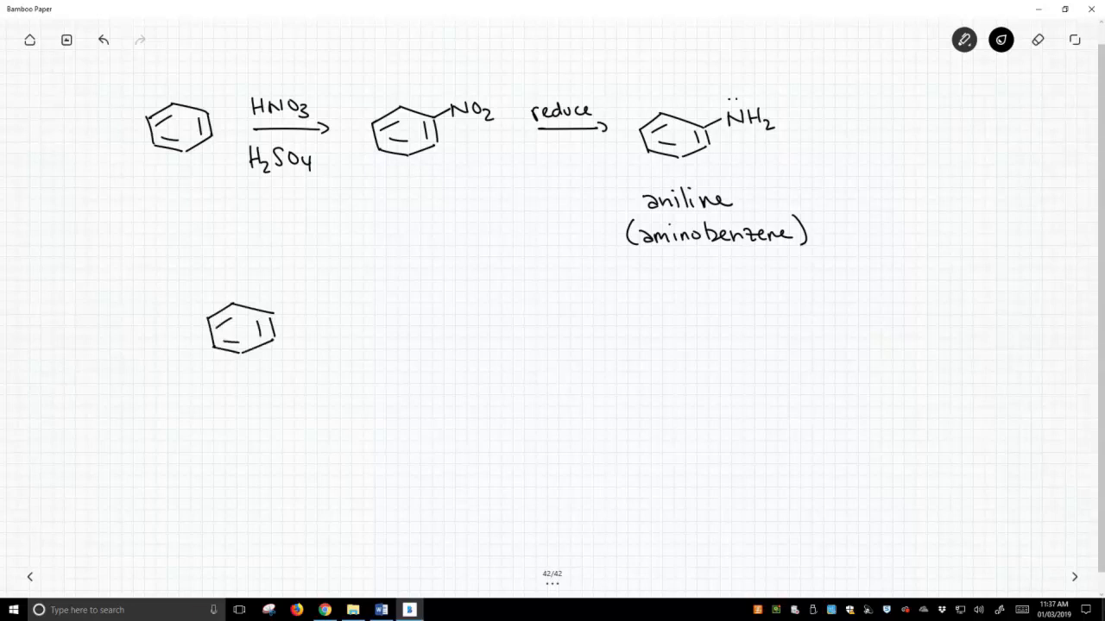
# Step: Draw a second row: nitrobenzene, an arrow with H2 over Pd-C, and the aniline product
pyautogui.moveTo(276, 319); pyautogui.dragTo(297, 309)
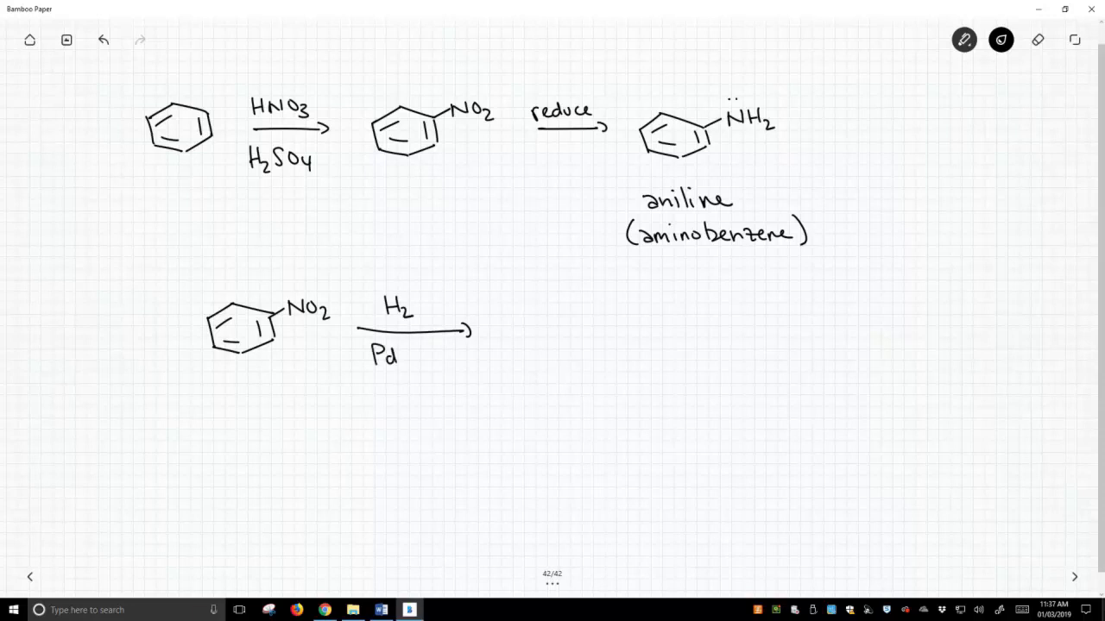
pyautogui.write('-C')
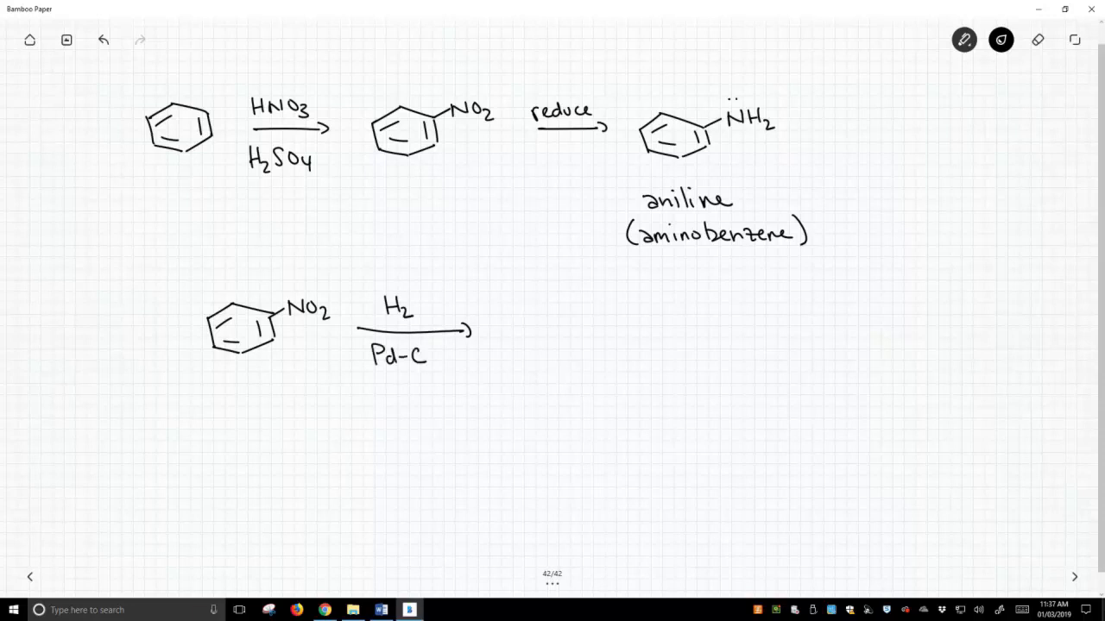
pyautogui.moveTo(514, 311); pyautogui.dragTo(561, 354)
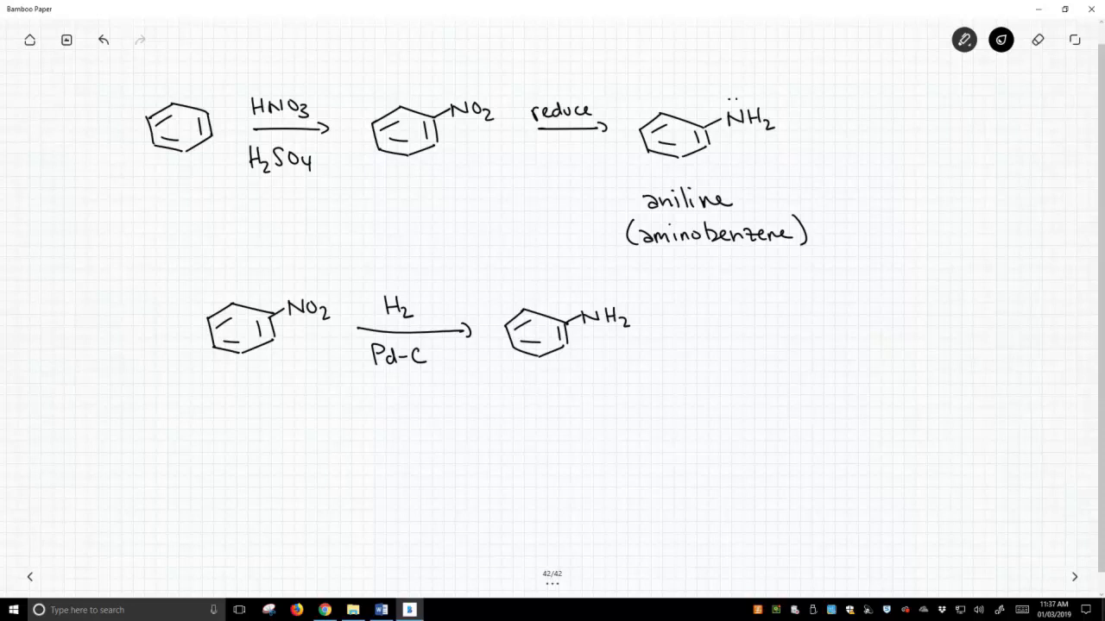
# Step: Draw a curved arrow from nitrobenzene to aniline underneath and label it Fe
pyautogui.moveTo(290, 386); pyautogui.dragTo(287, 412)
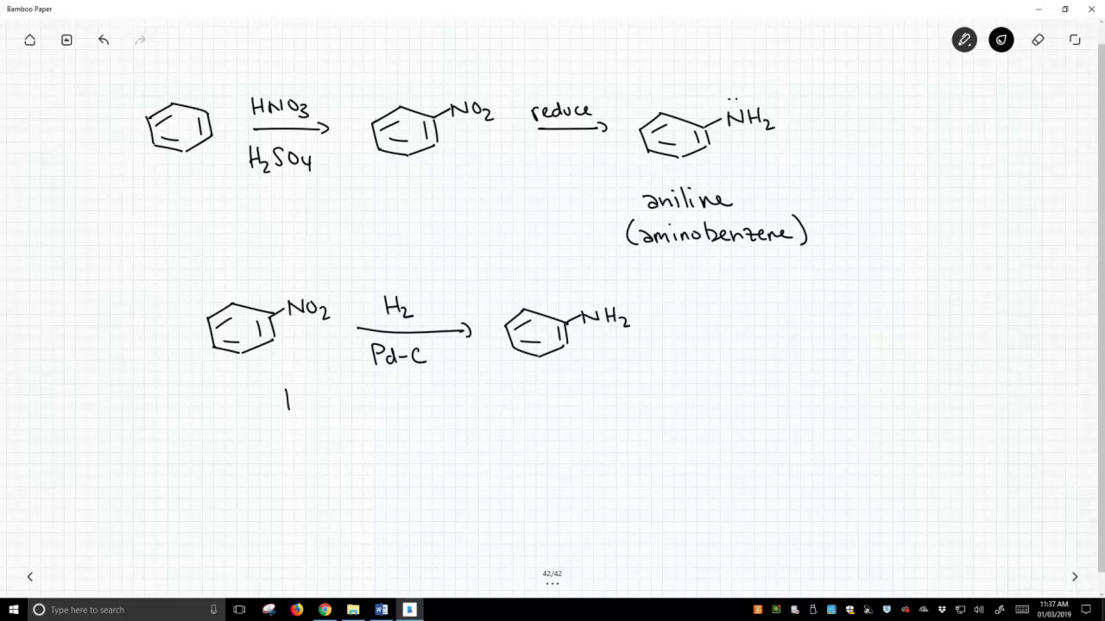
pyautogui.moveTo(285, 401); pyautogui.dragTo(518, 388)
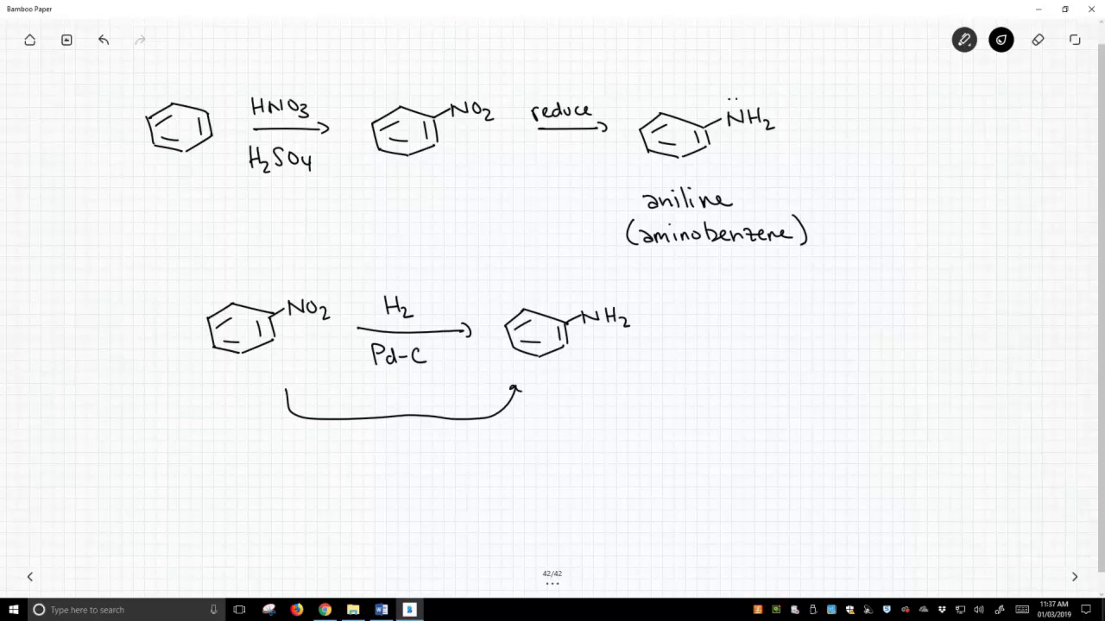
pyautogui.write('Fe')
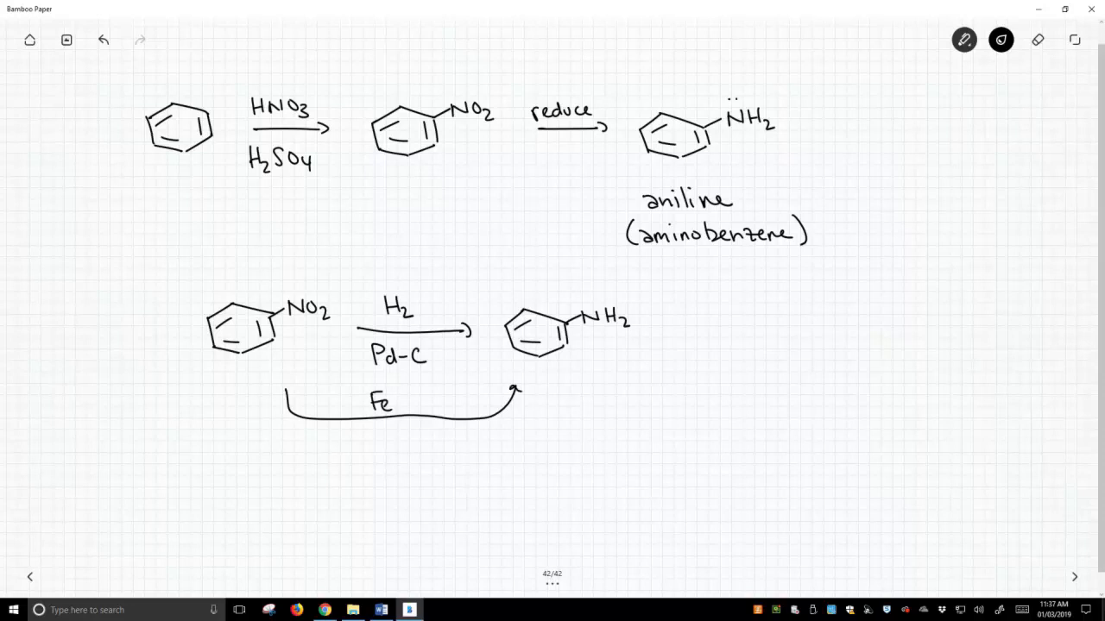
# Step: Write HCl under Fe on the curved reduction route
pyautogui.click(401, 395)
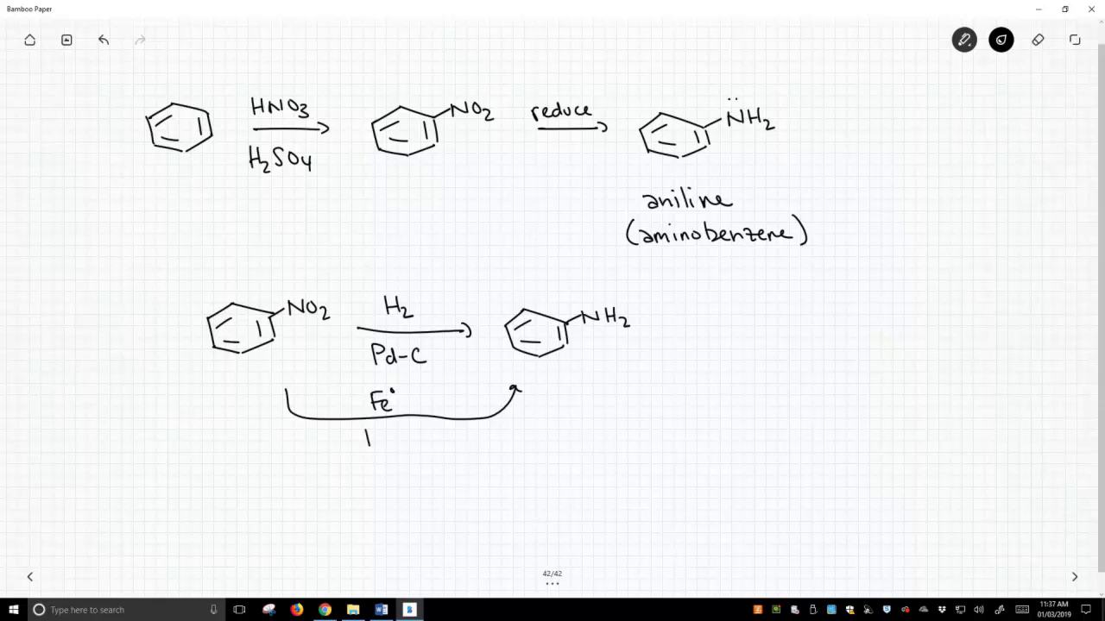
pyautogui.write('HCl')
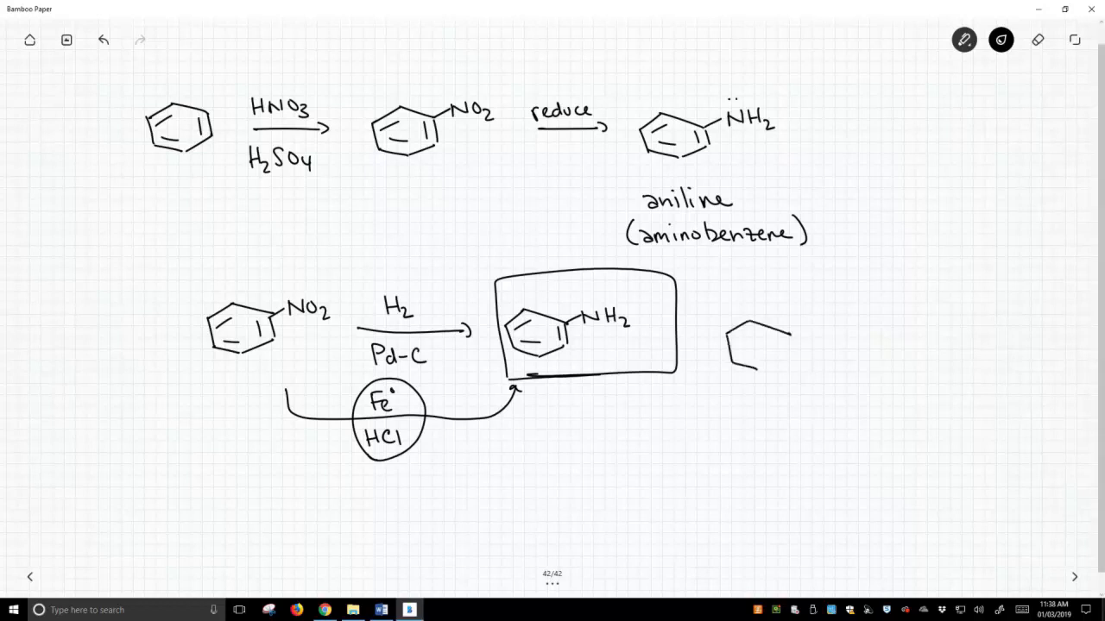
# Step: Draw a ring with an R group and write the substituent list alkyl, acyl, halogens, nitro, amino beside it
pyautogui.moveTo(738, 337); pyautogui.dragTo(777, 357)
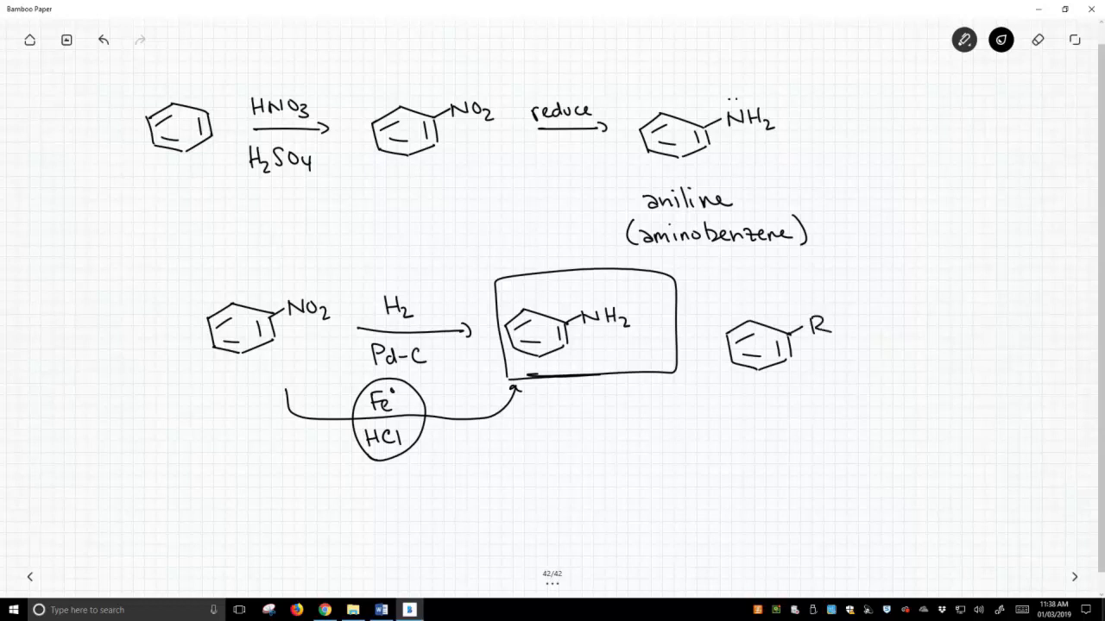
pyautogui.write('aky')
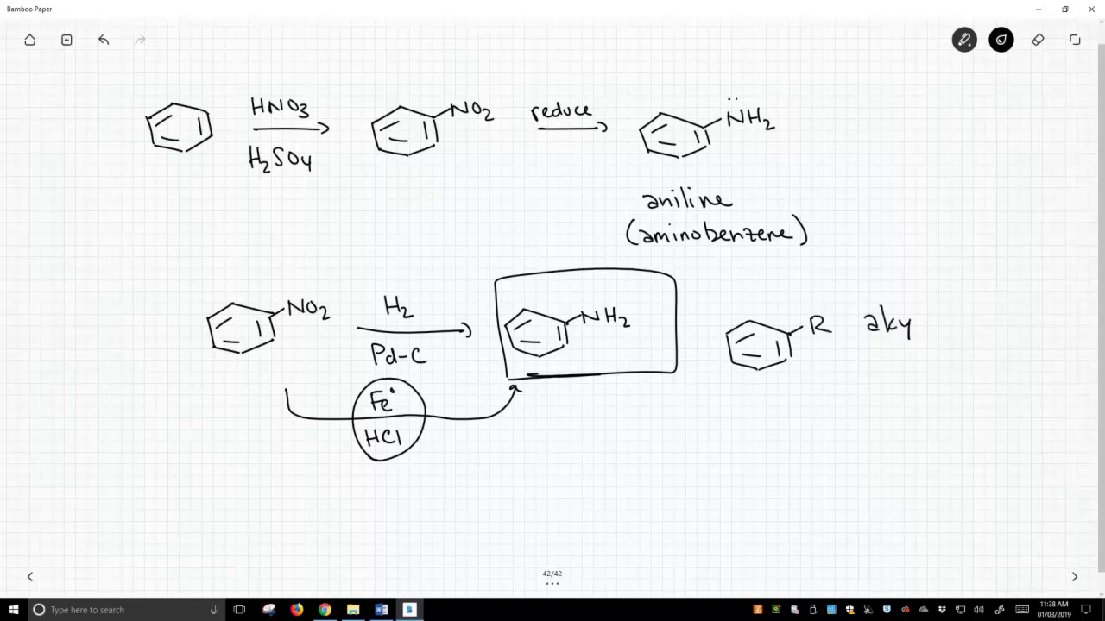
pyautogui.write('alkyl')
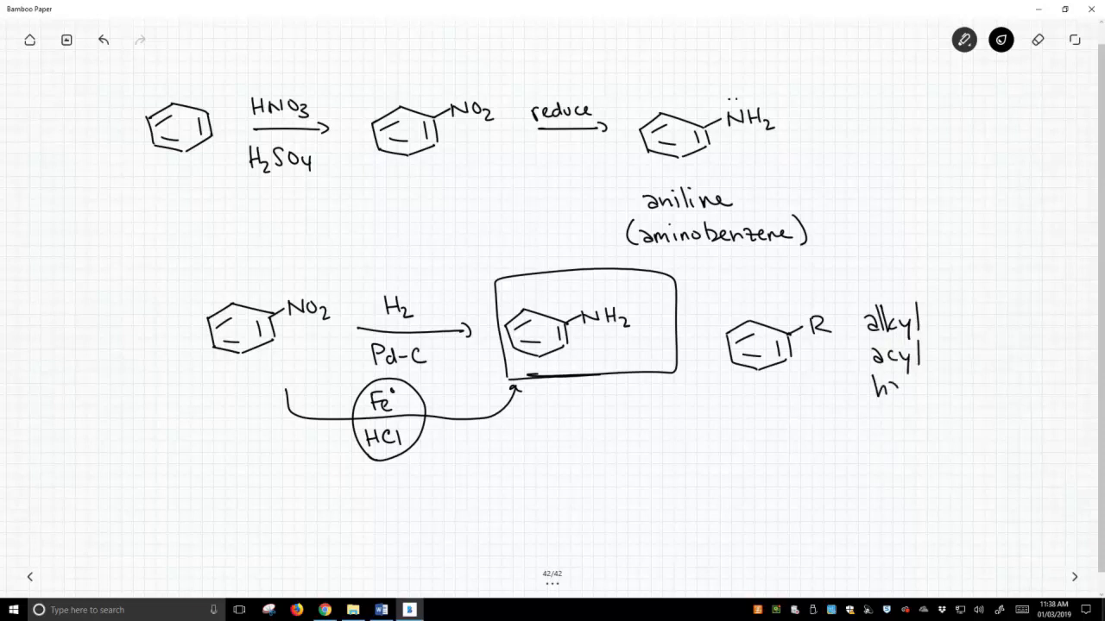
pyautogui.write('halogens')
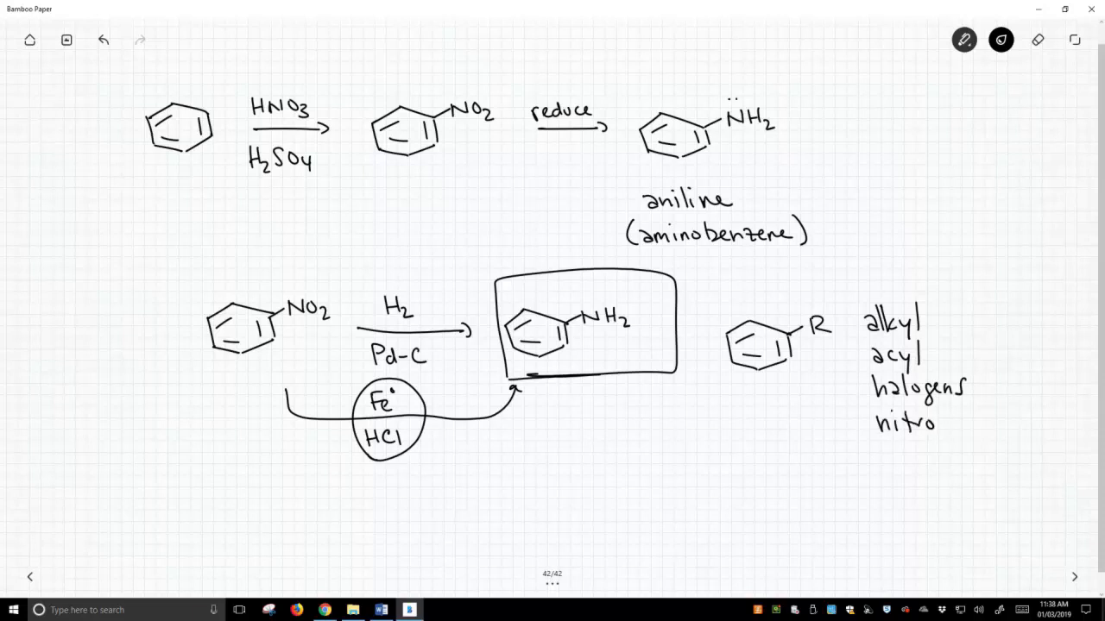
pyautogui.write('ami')
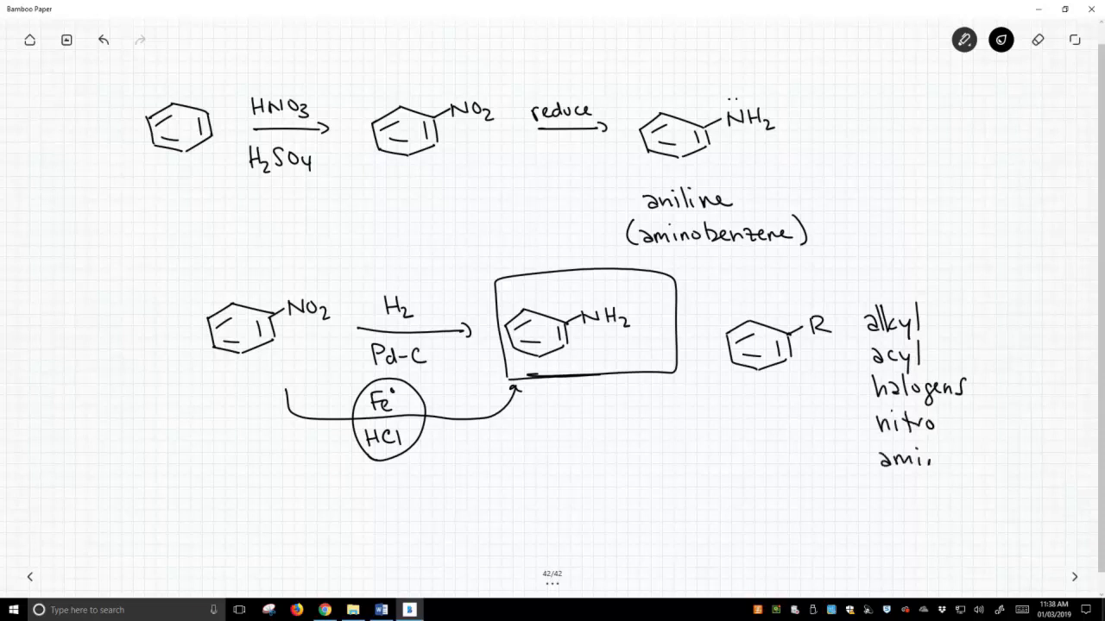